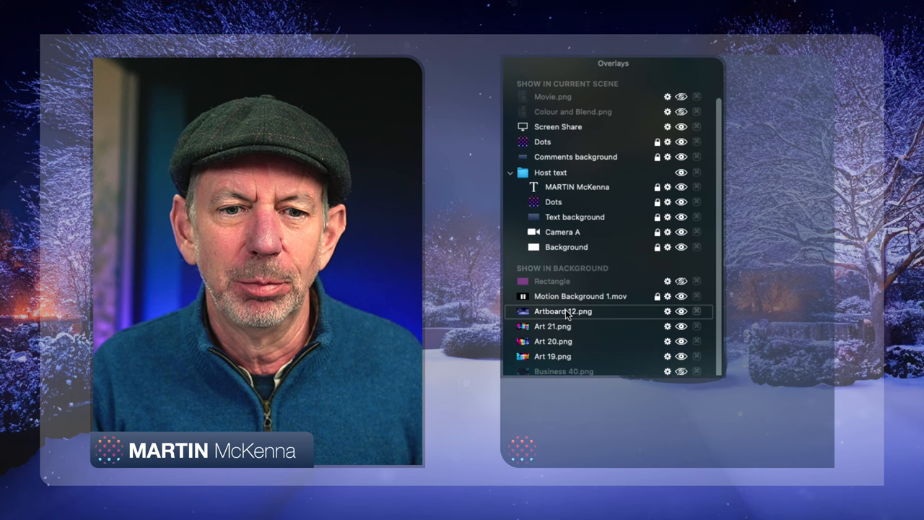
mouse_move(560, 314)
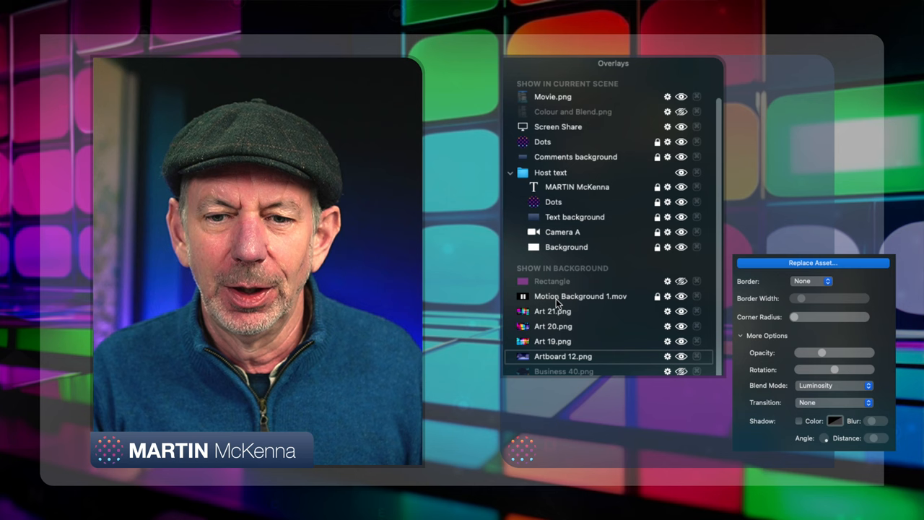
mouse_move(612, 345)
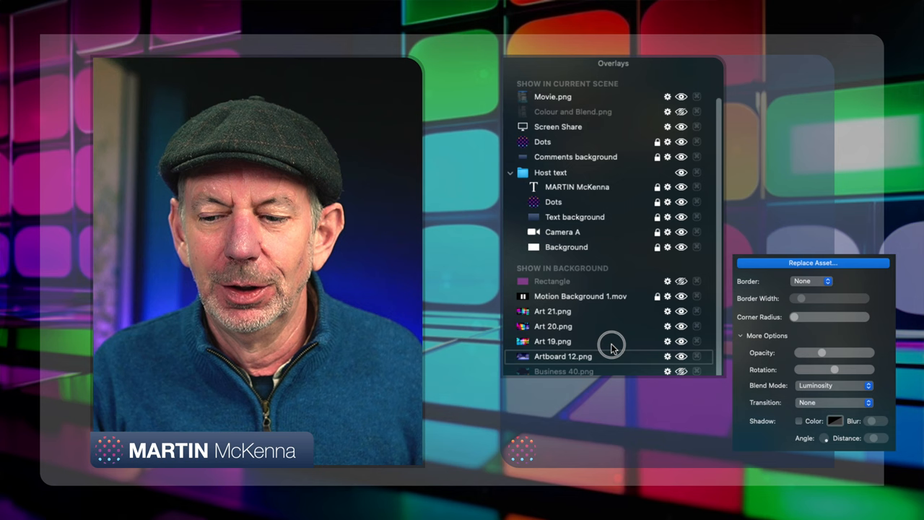
mouse_move(585, 335)
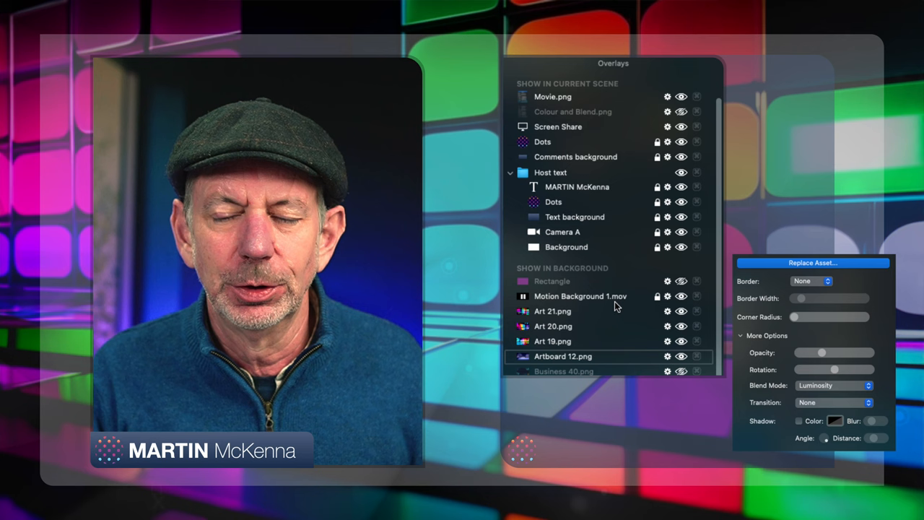
Turn on the magenta Hue-blend Rectangle overlay to tint the tile-art background pink.
left_click(681, 112)
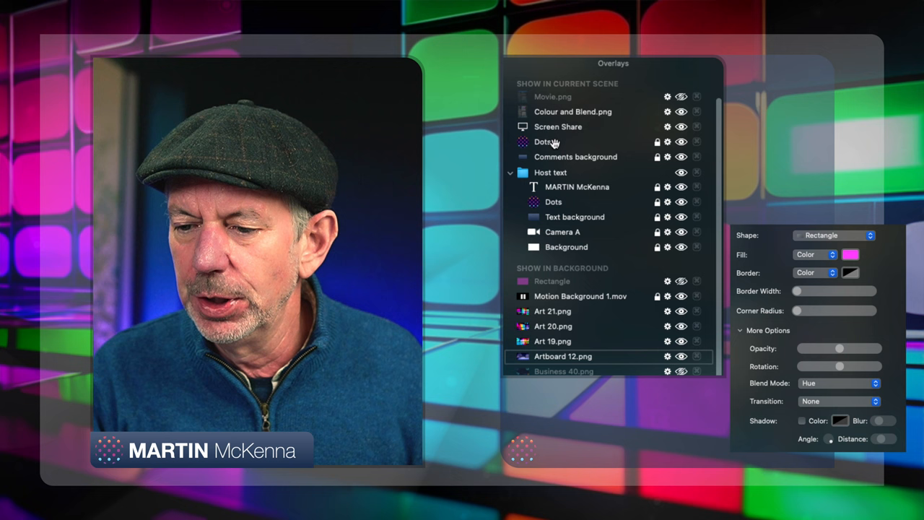
left_click(681, 281)
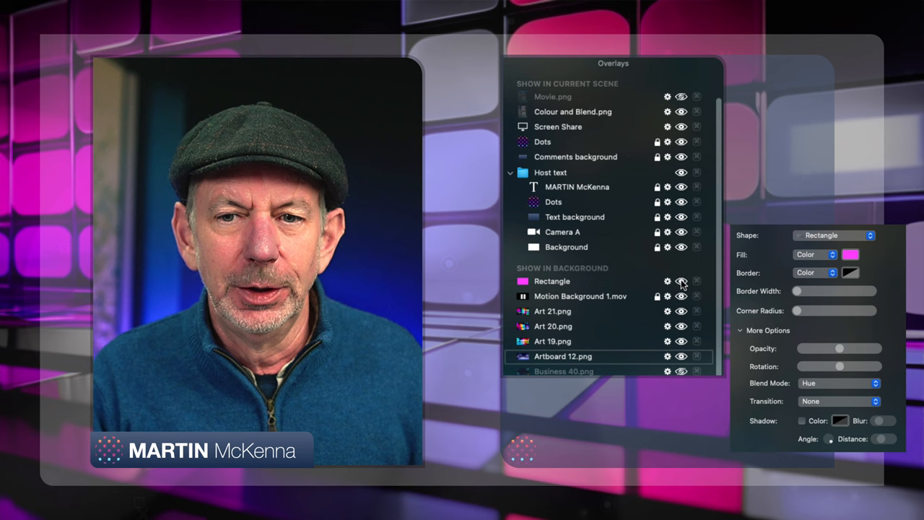